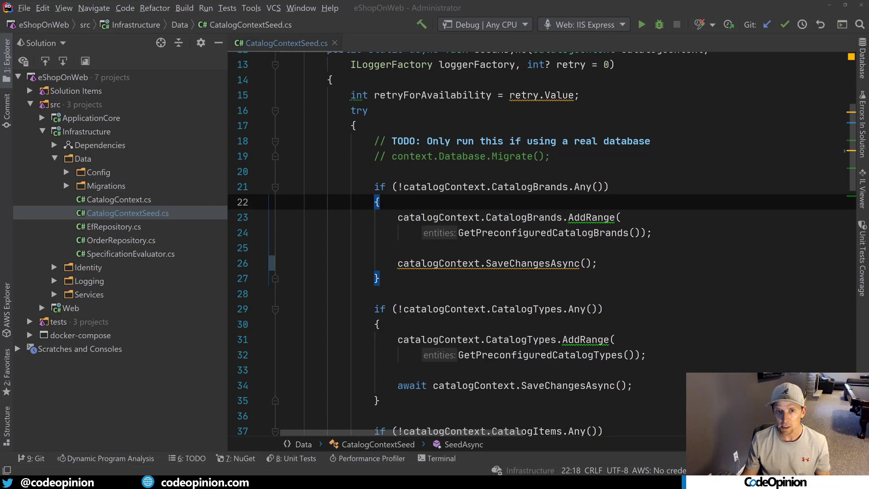
Step: Inspect the un-awaited SaveChangesAsync call, then bring up Infrastructure.csproj from the solution tree
left_click(488, 263)
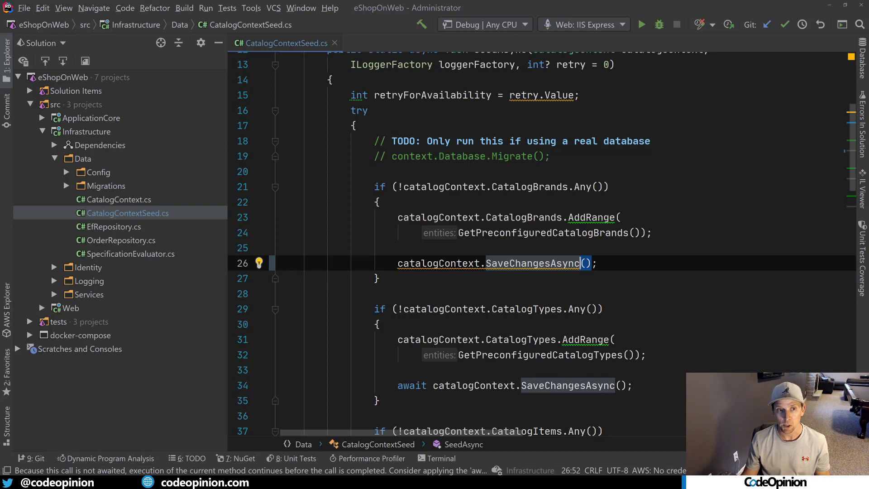
mouse_move(532, 262)
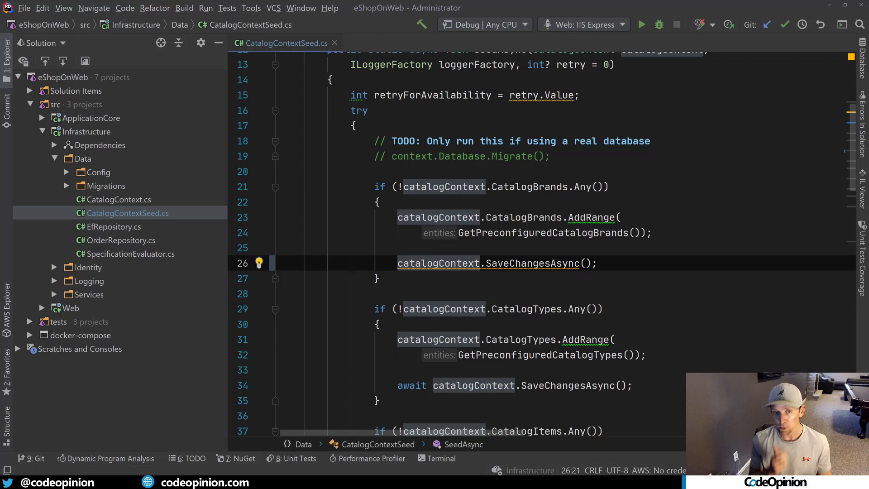
left_click(258, 263)
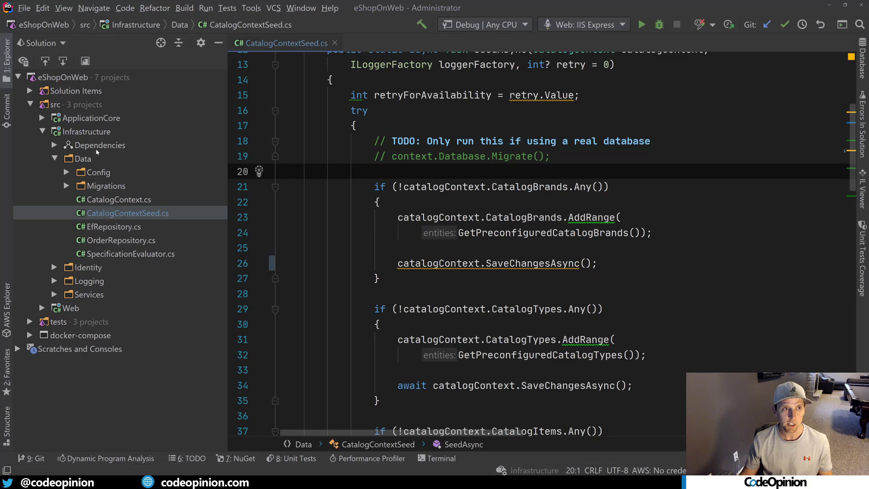
left_click(89, 131)
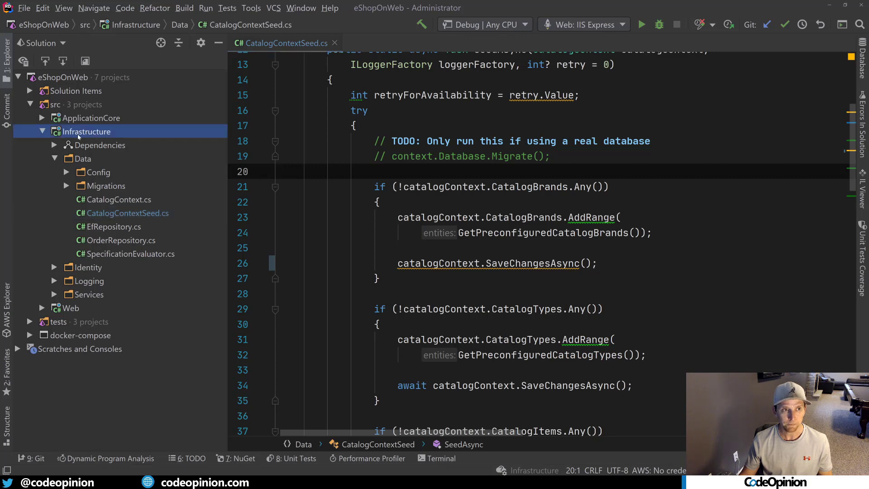
double_click(90, 132)
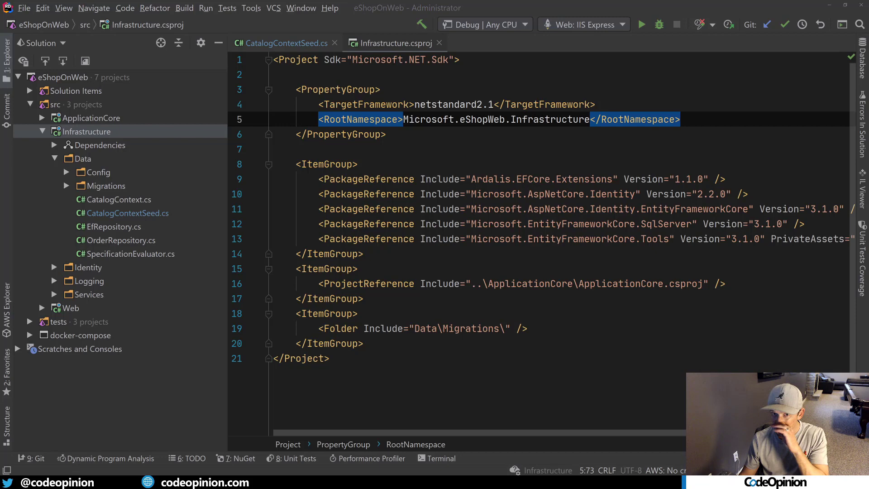
Step: Add <WarningsAsErrors>CS4014</WarningsAsErrors> to the Infrastructure property group and return to the seeding code
key("Enter")
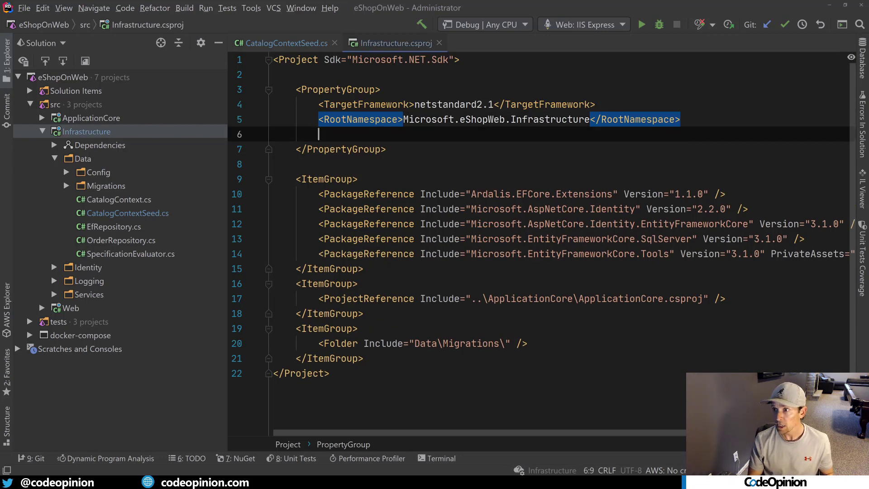
type("<Wa")
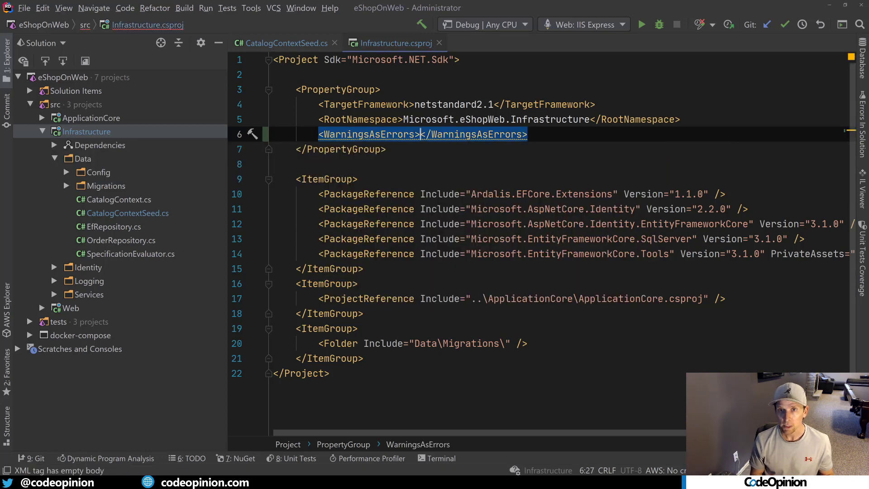
type("CS")
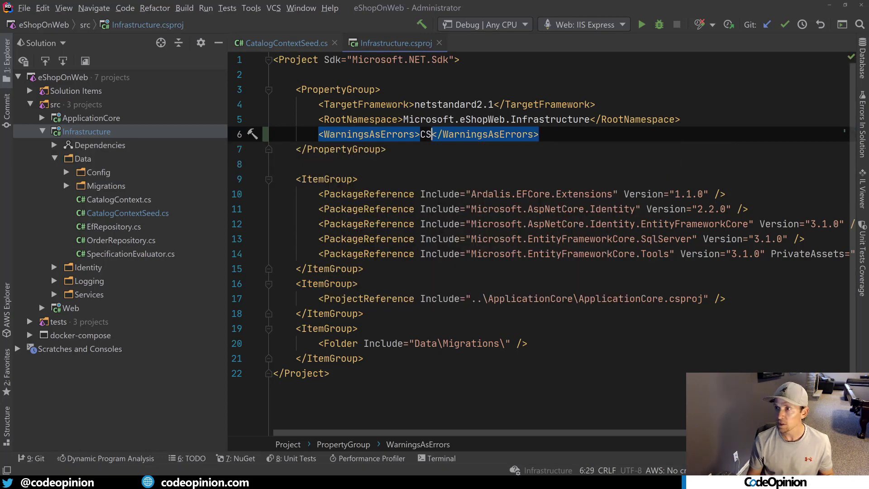
type("4014")
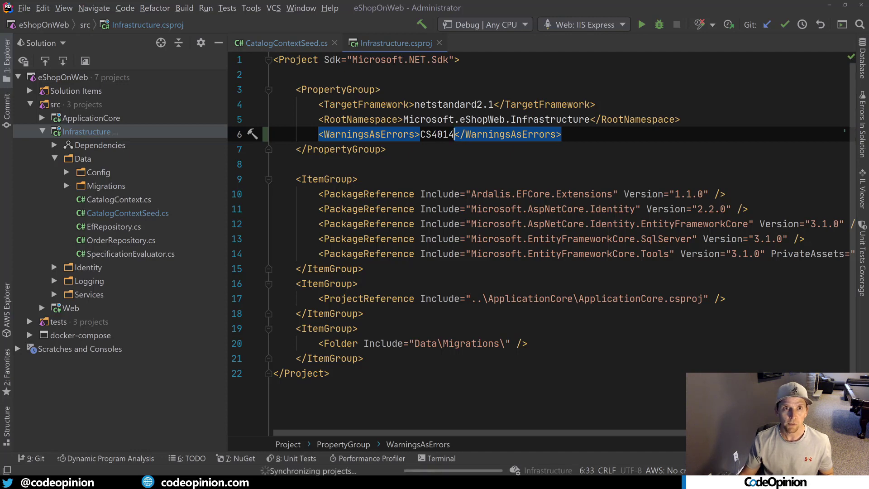
left_click(283, 42)
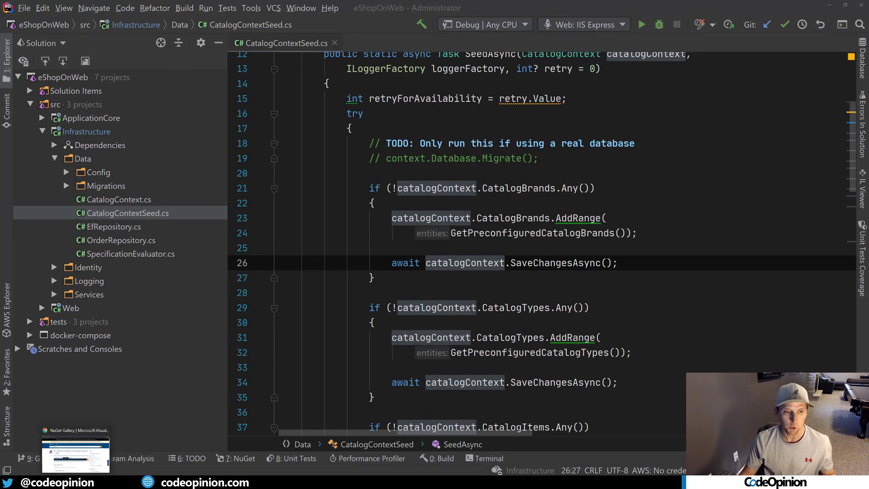
Step: Copy the Microsoft.VisualStudio.Threading.Analyzers 16.6.13 PackageReference from NuGet for Infrastructure.csproj
left_click(75, 449)
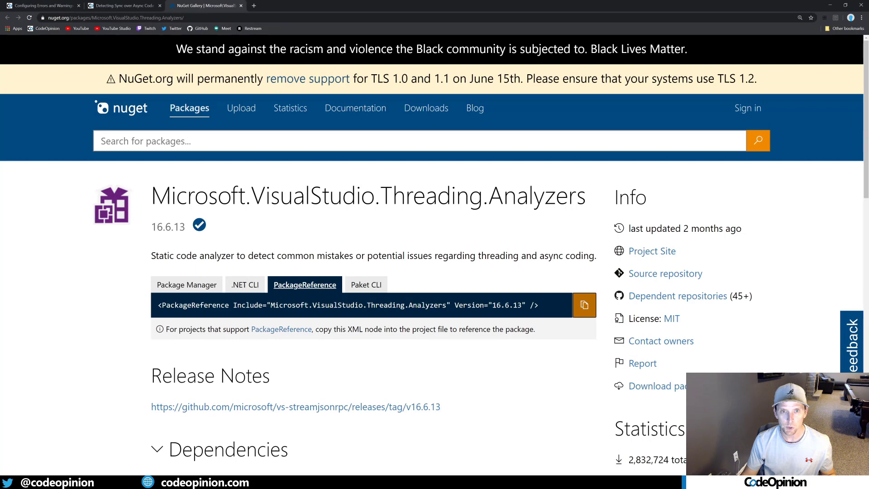
left_click(583, 305)
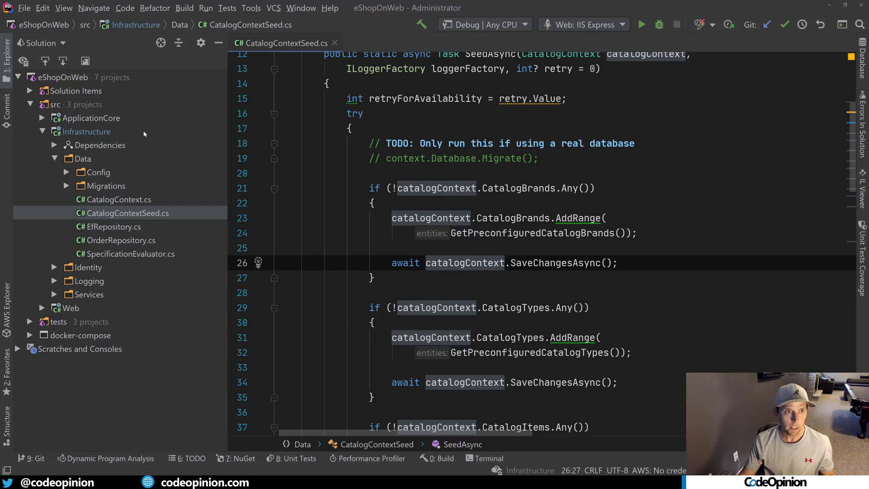
left_click(88, 131)
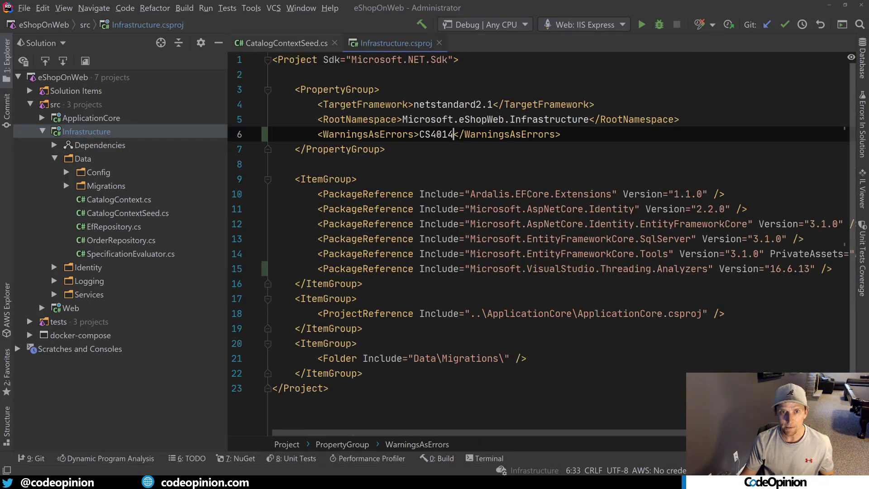
Step: Replace await with .Wait() on the brands SaveChangesAsync call and bring up the VSTHRD103 fixes
left_click(554, 268)
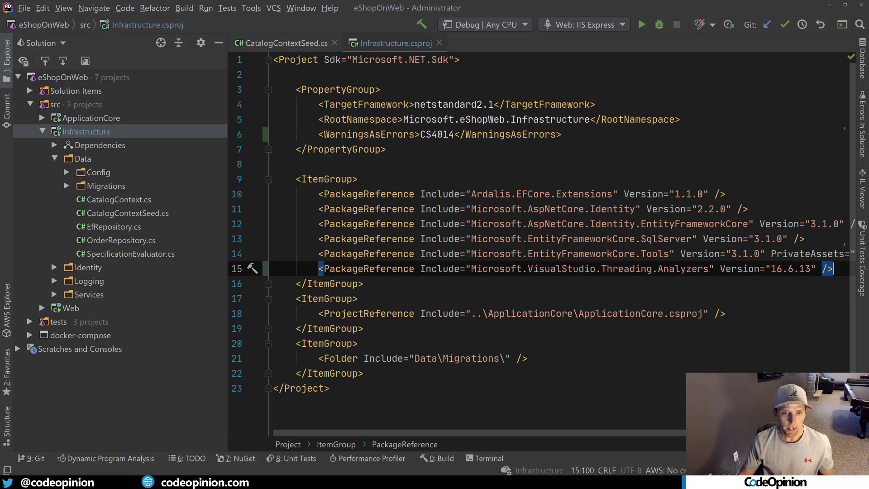
mouse_move(183, 15)
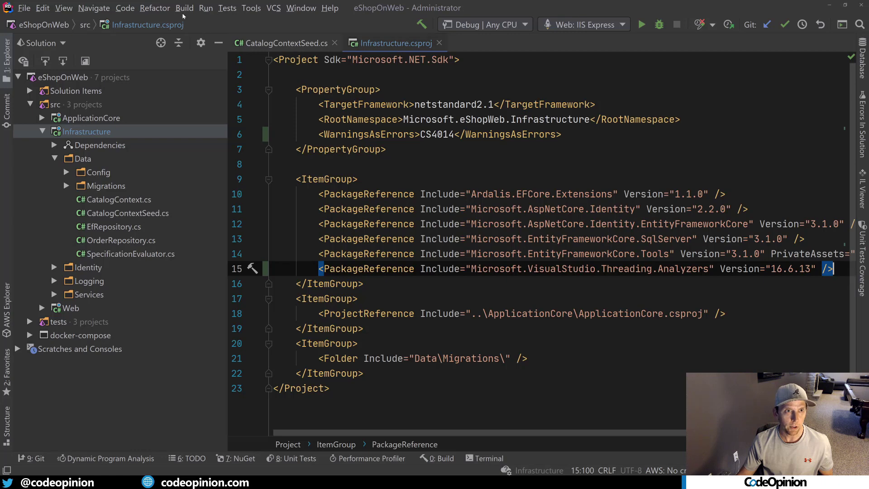
left_click(284, 42)
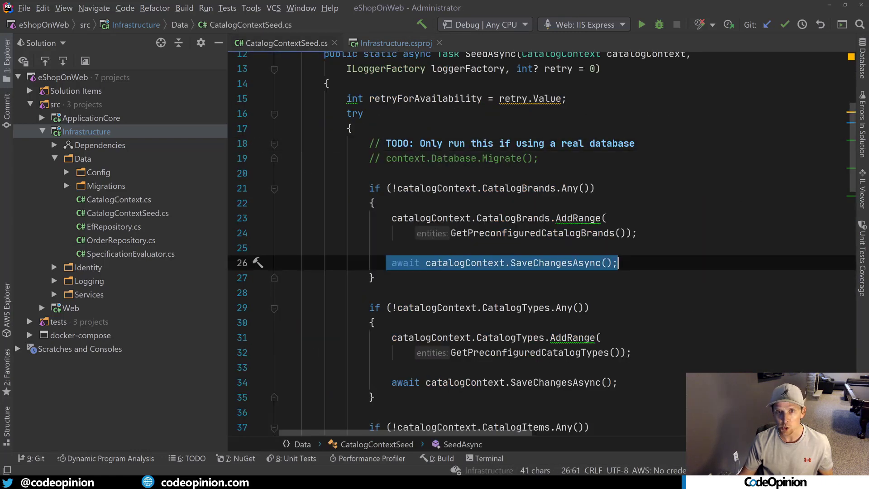
double_click(405, 263)
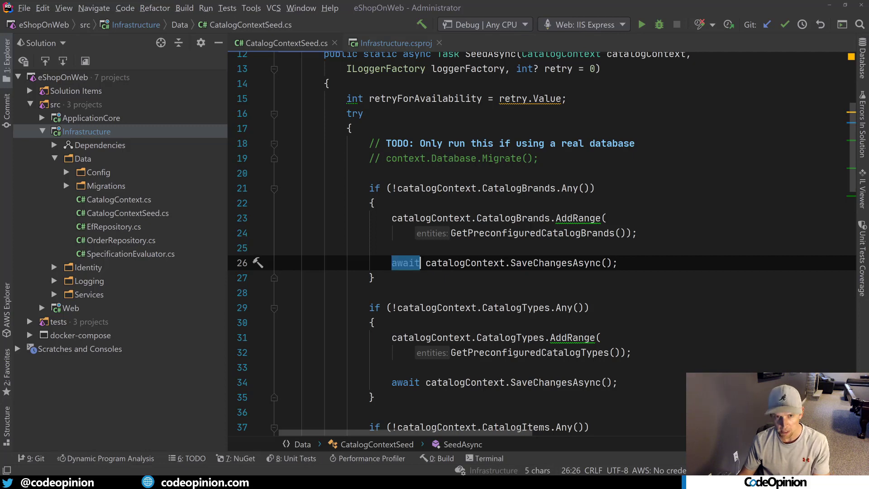
key("Delete")
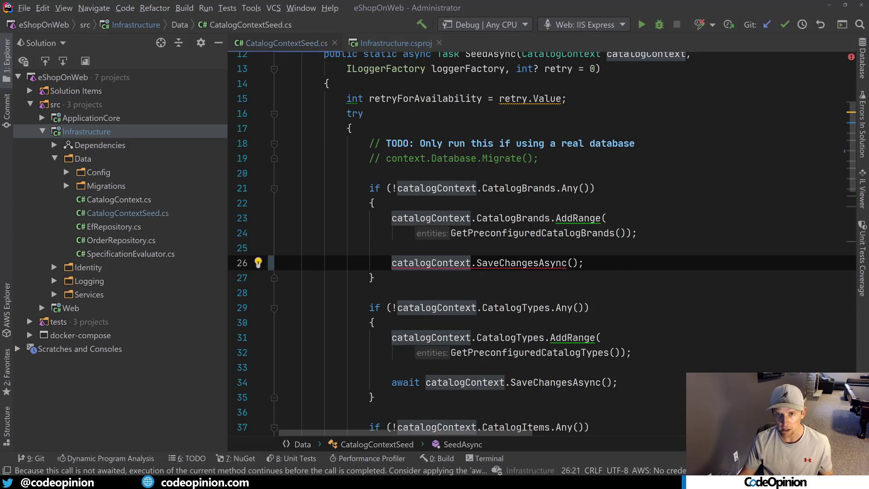
type(".wa")
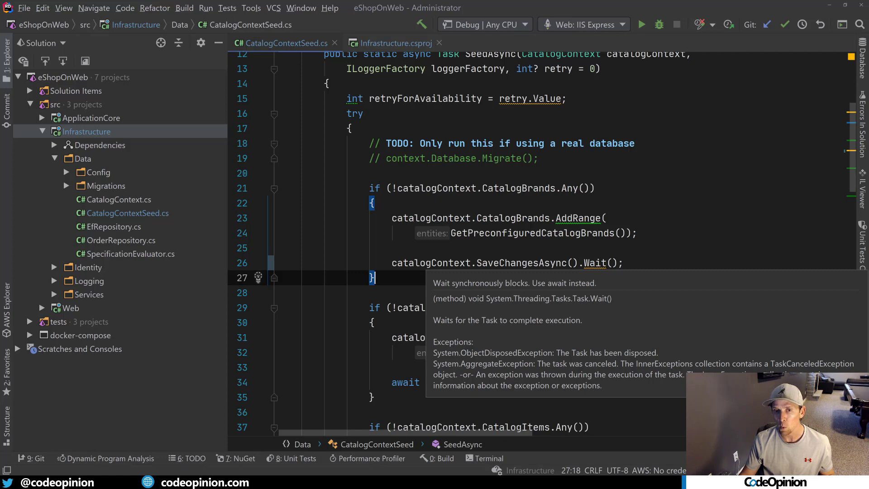
left_click(258, 263)
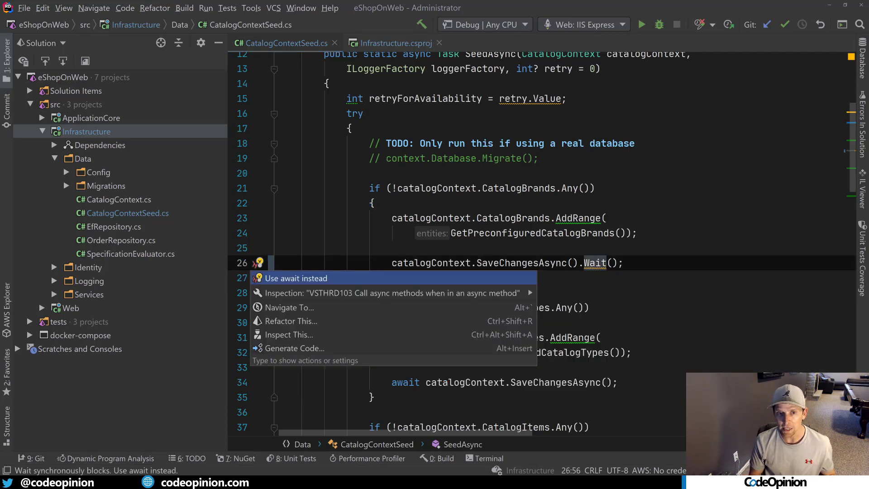
mouse_move(391, 292)
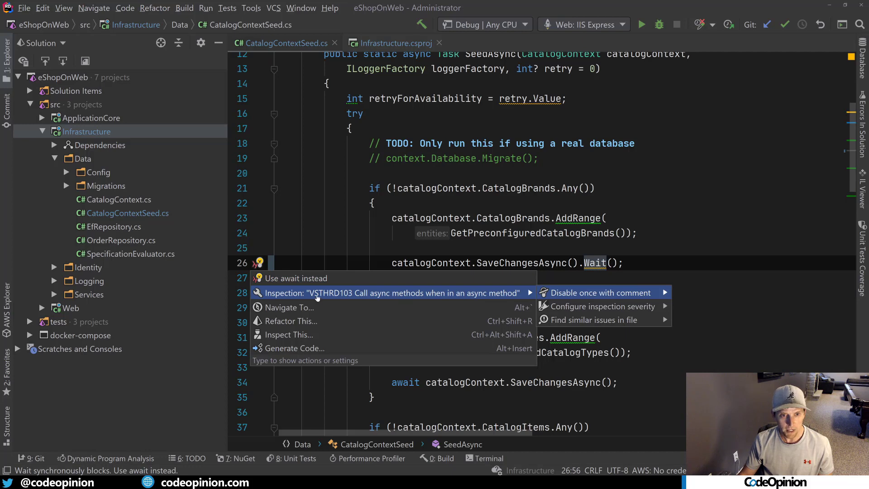
mouse_move(342, 295)
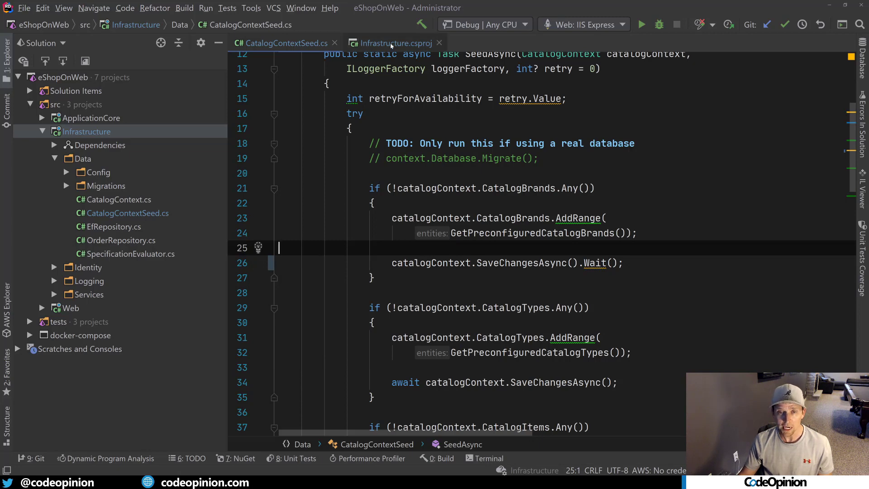
Step: Extend WarningsAsErrors in Infrastructure.csproj to CS4014,VSTHRD103
left_click(394, 43)
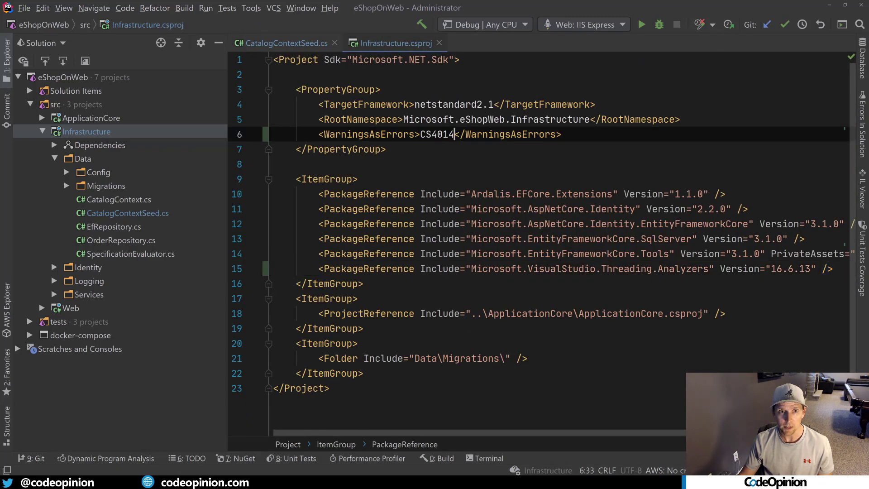
type(",")
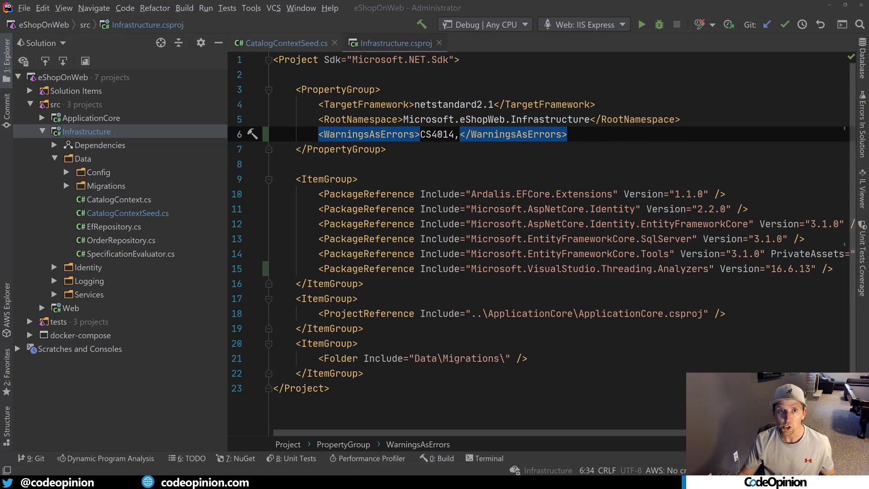
type("VSTH")
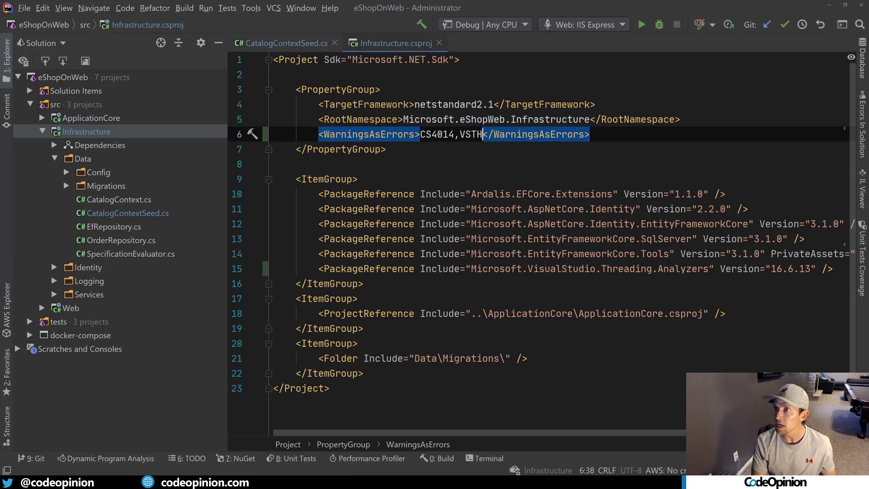
type("RD103")
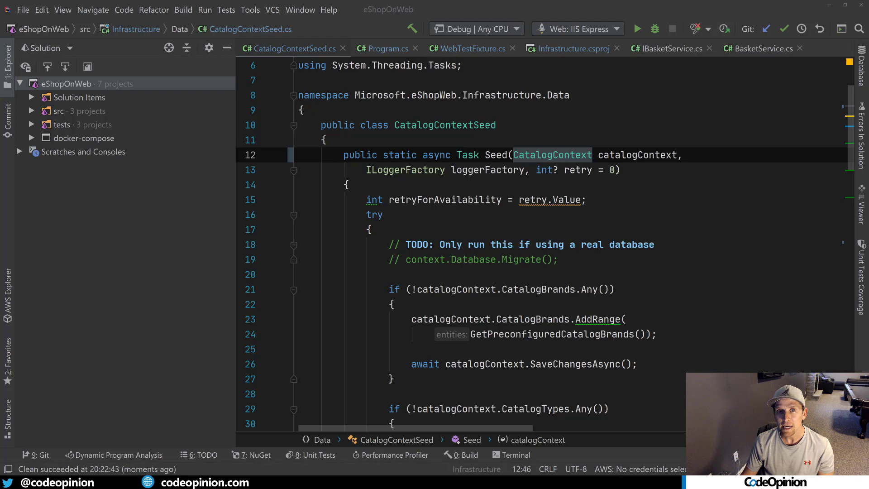
double_click(468, 155)
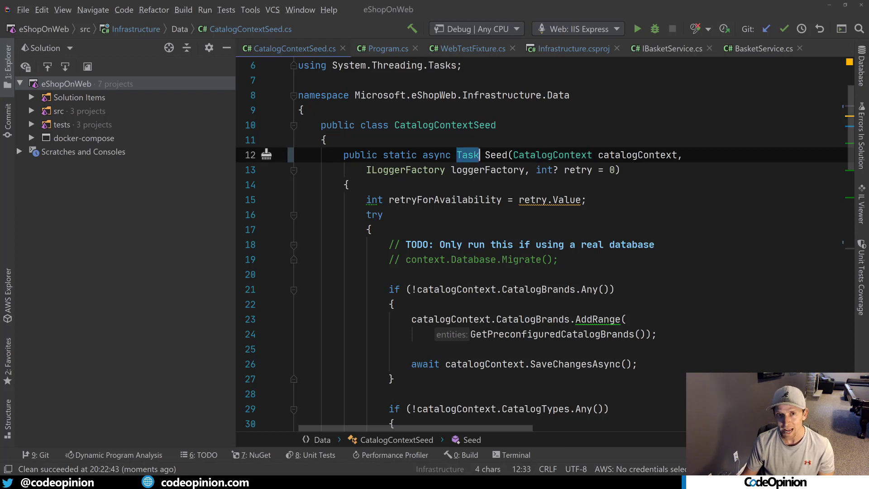
mouse_move(493, 155)
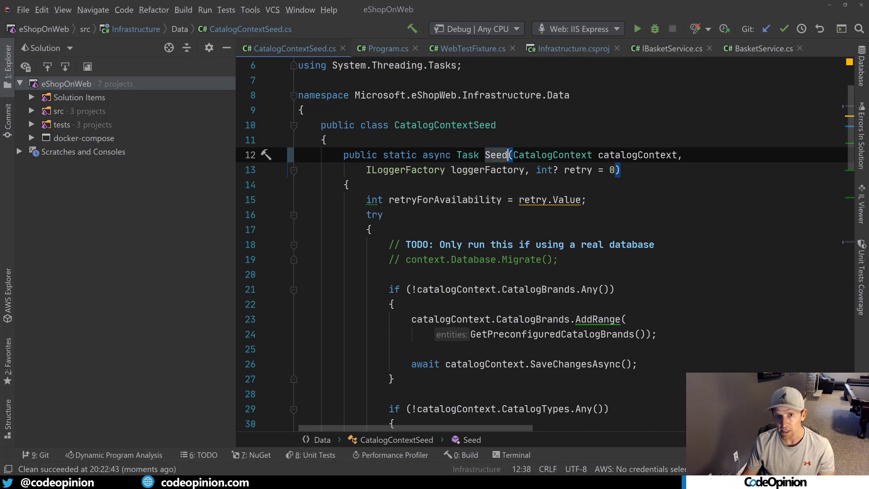
mouse_move(552, 155)
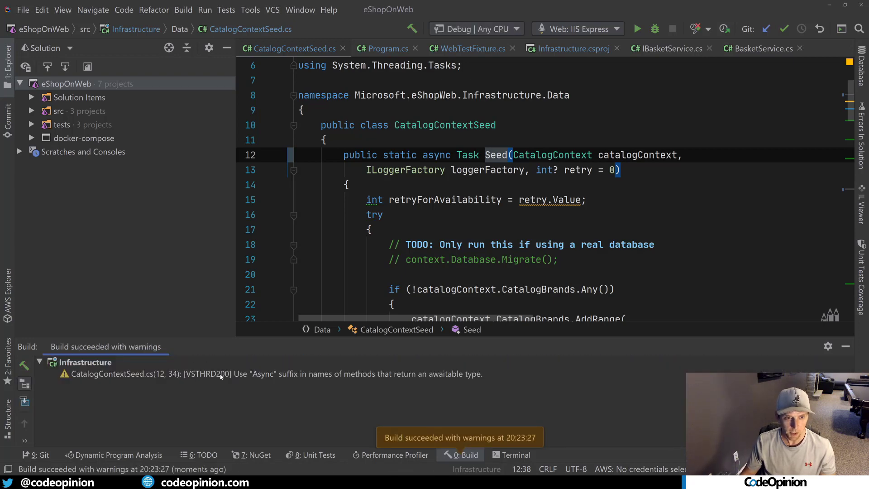
mouse_move(279, 378)
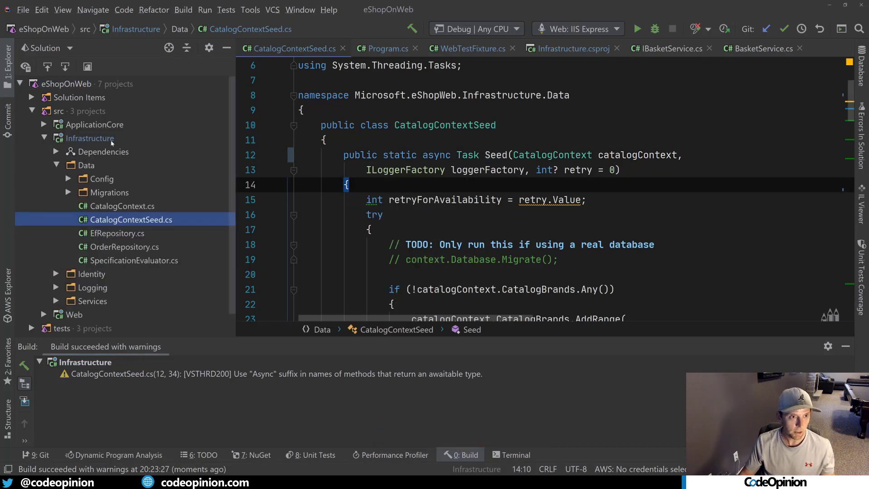
Step: Add <NoWarn>VSTHRD200</NoWarn> to the Infrastructure property group
left_click(572, 48)
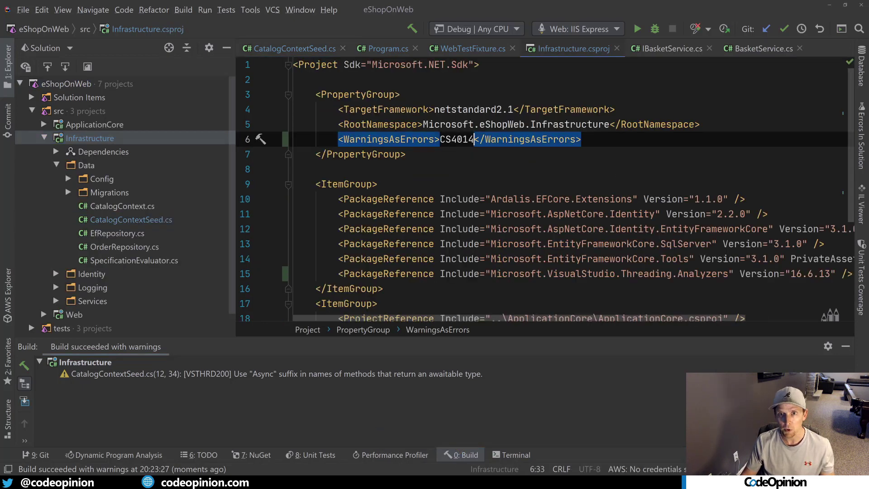
type("<")
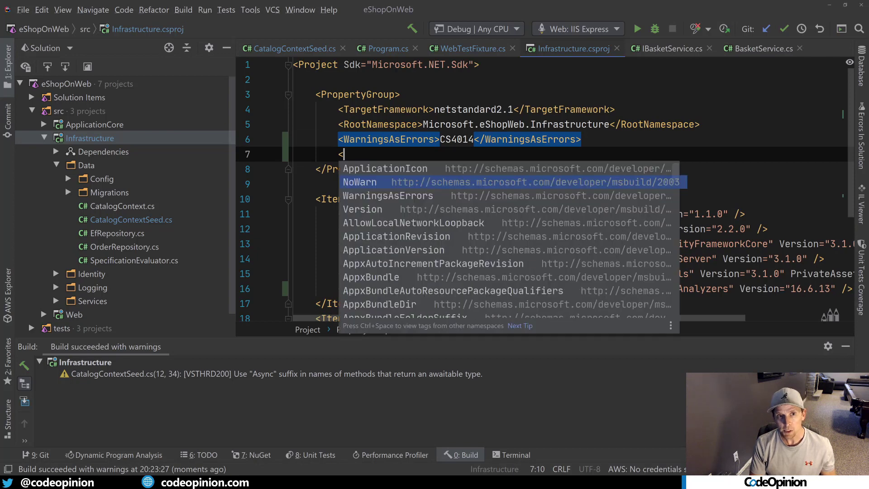
left_click(359, 182)
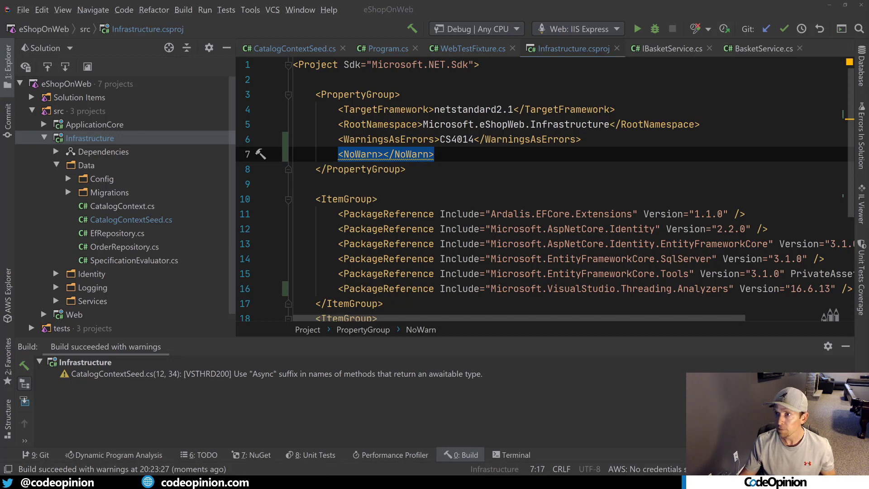
type("VSTHRD200")
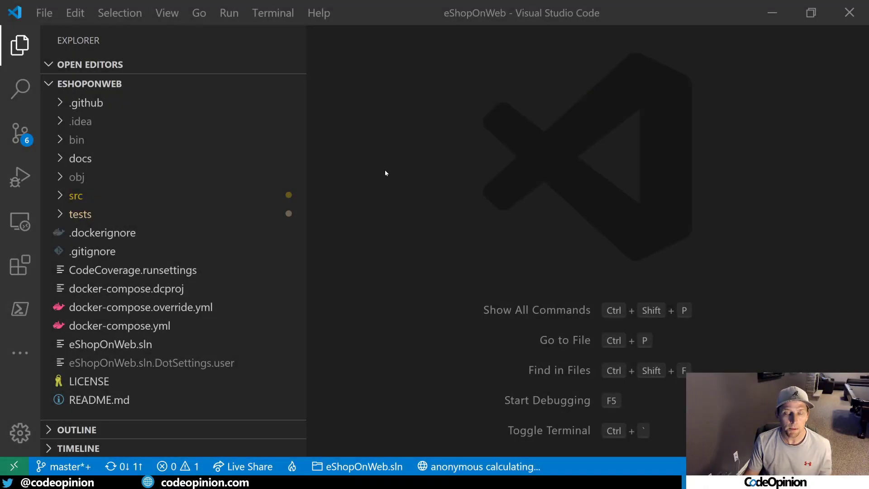
mouse_move(382, 174)
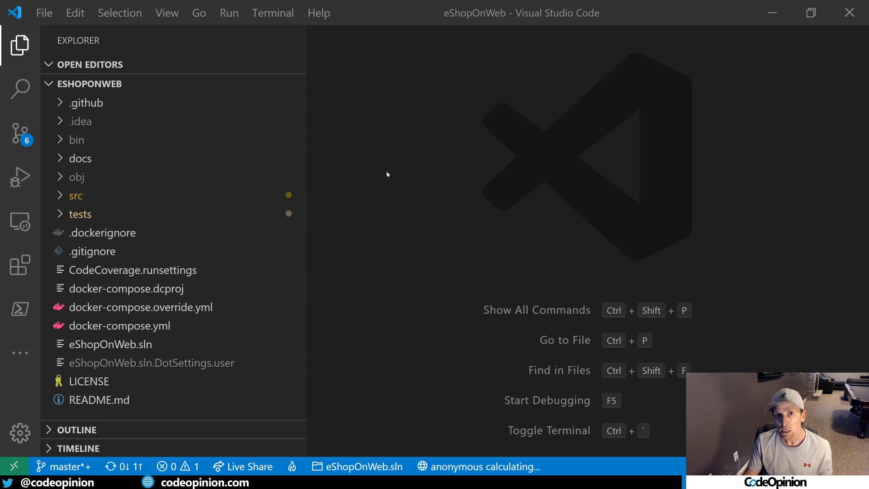
mouse_move(356, 176)
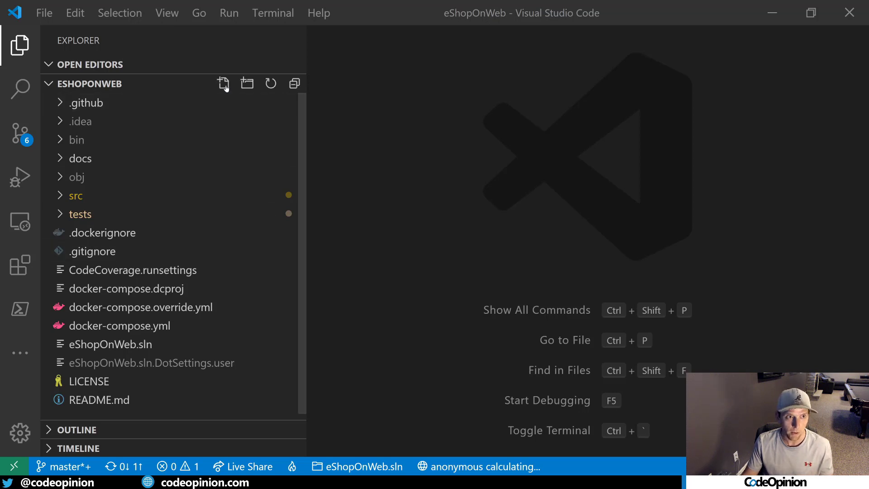
mouse_move(119, 413)
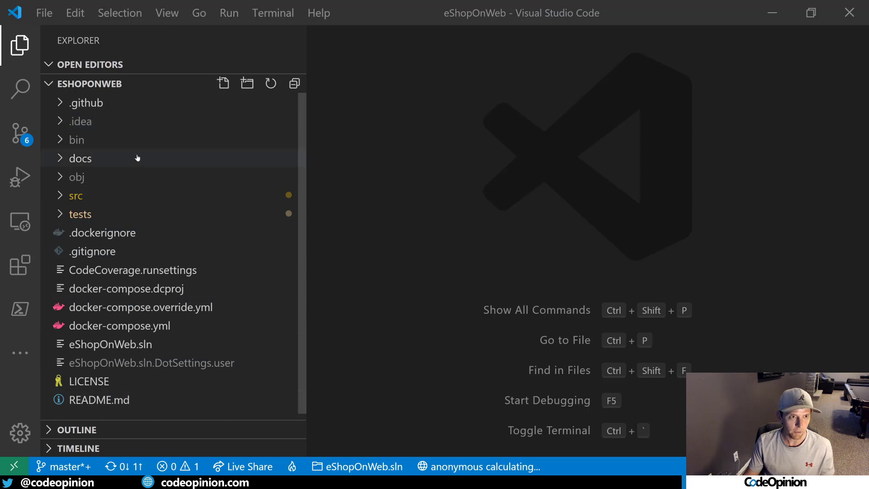
mouse_move(136, 89)
type("di")
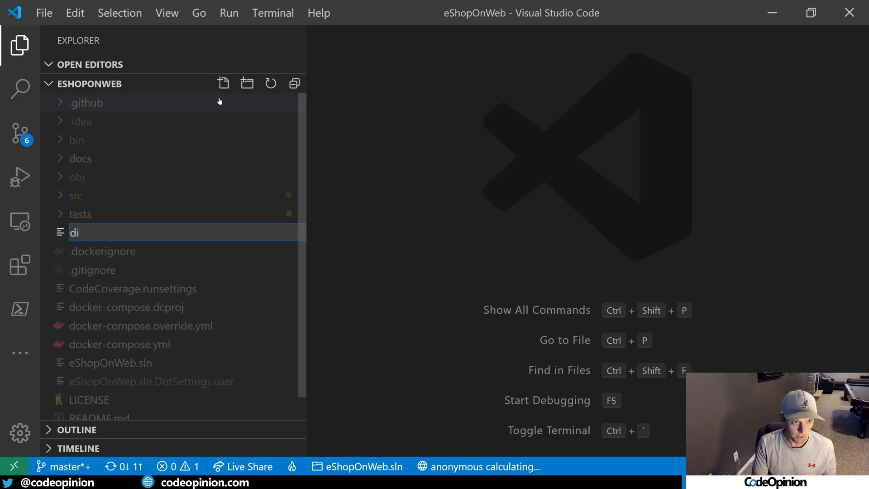
Step: Name the file Directory.Build.props and write a <Project> root with an empty <PropertyGroup>
type("Direc")
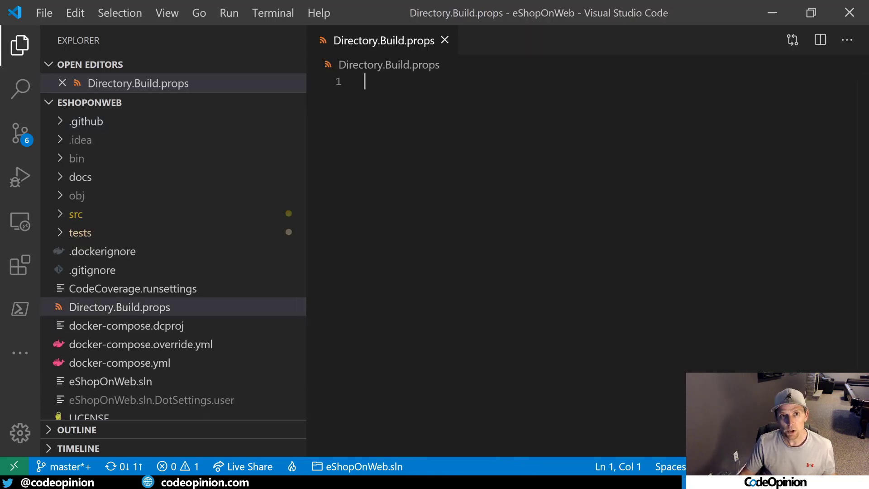
type("<")
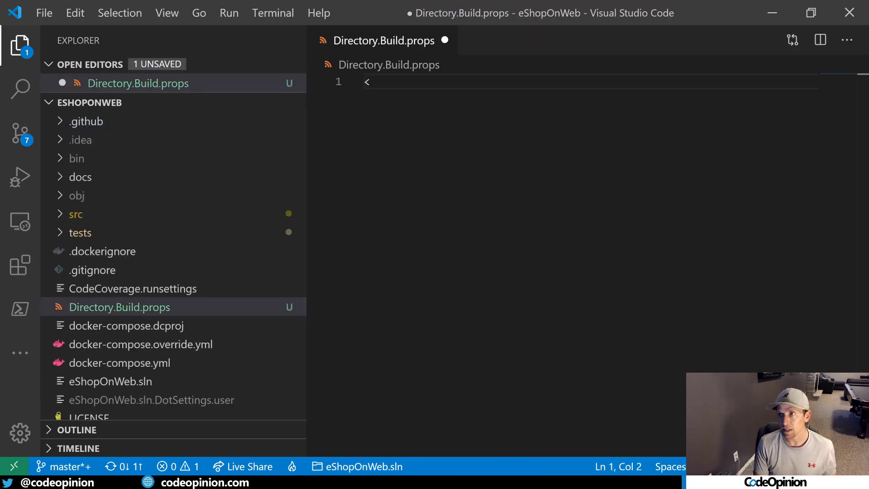
type("Project")
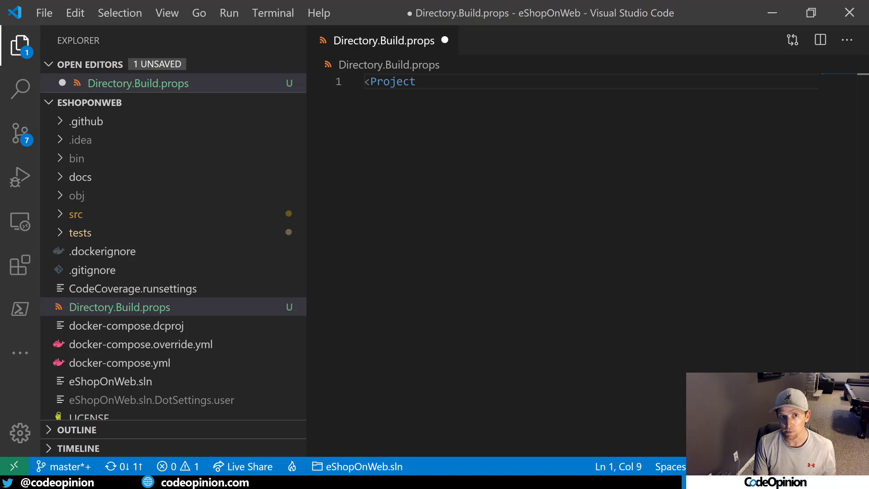
type(">")
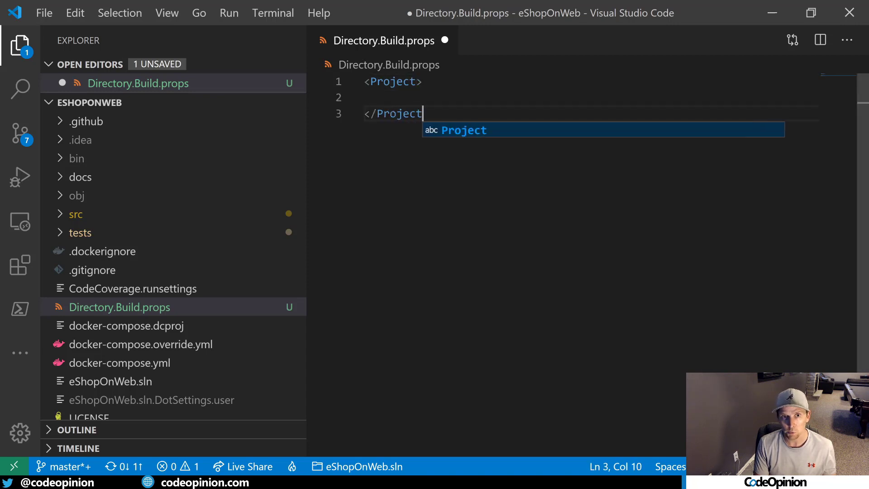
type("<P")
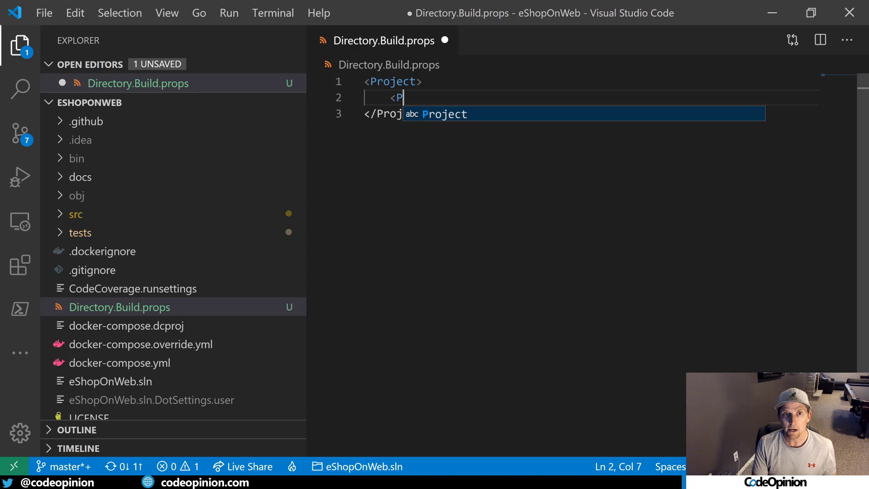
type("ropertyGroup>")
type("<")
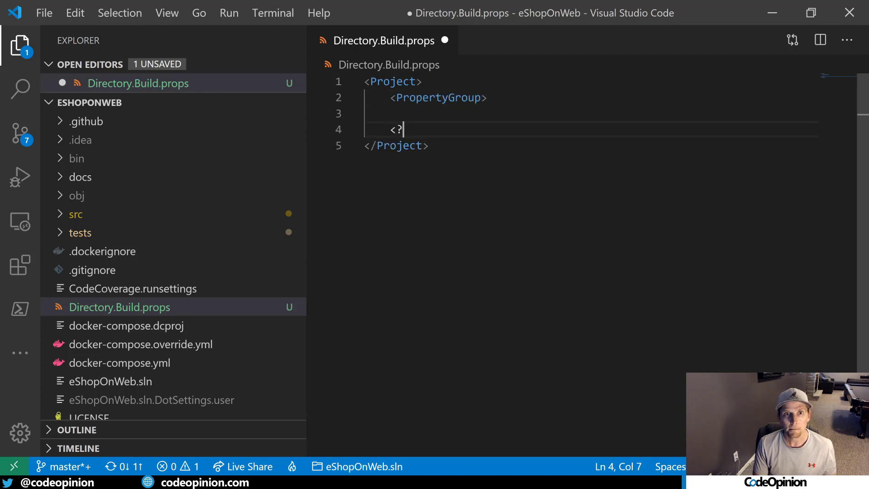
type("/PropertyGroup>")
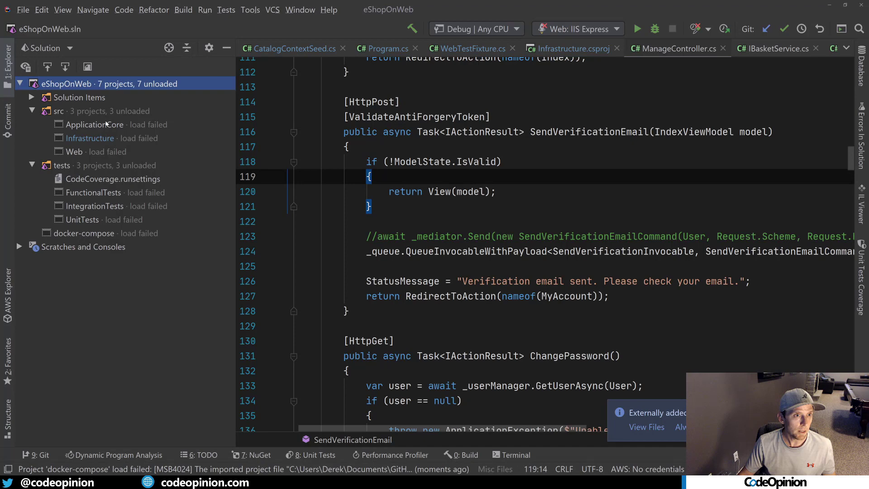
Step: Cut the WarningsAsErrors and NoWarn lines out of Infrastructure.csproj
left_click(571, 48)
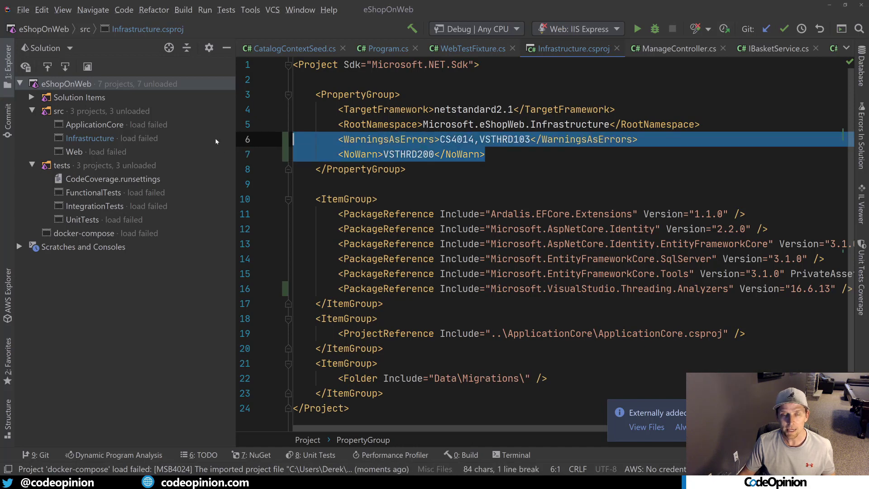
key("Delete")
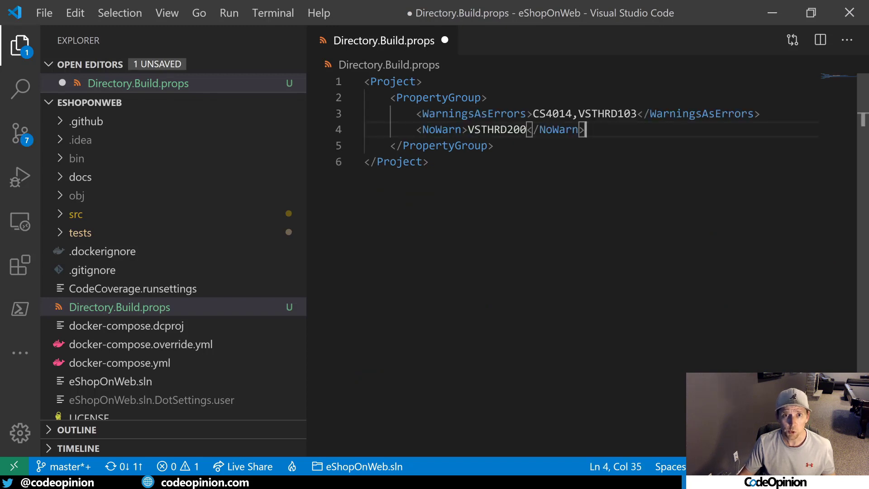
Step: Wrap the NoWarn line in Directory.Build.props in an XML comment, then undo it
type("-->")
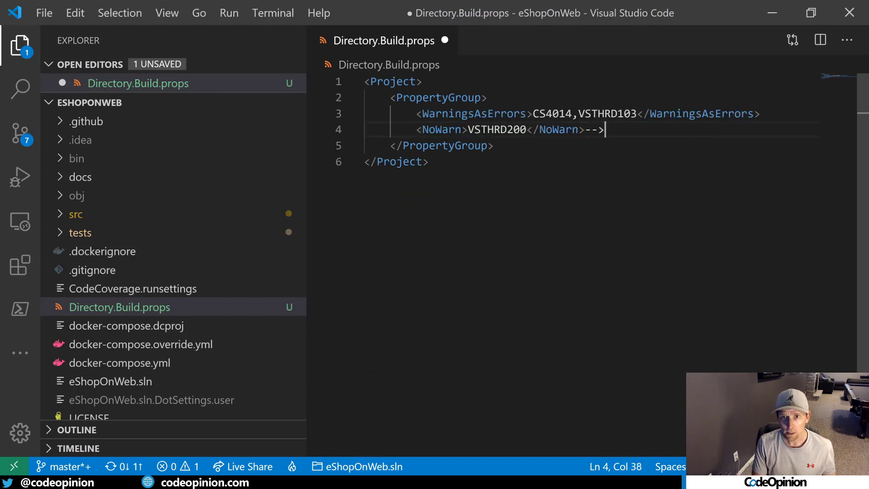
type("<!--")
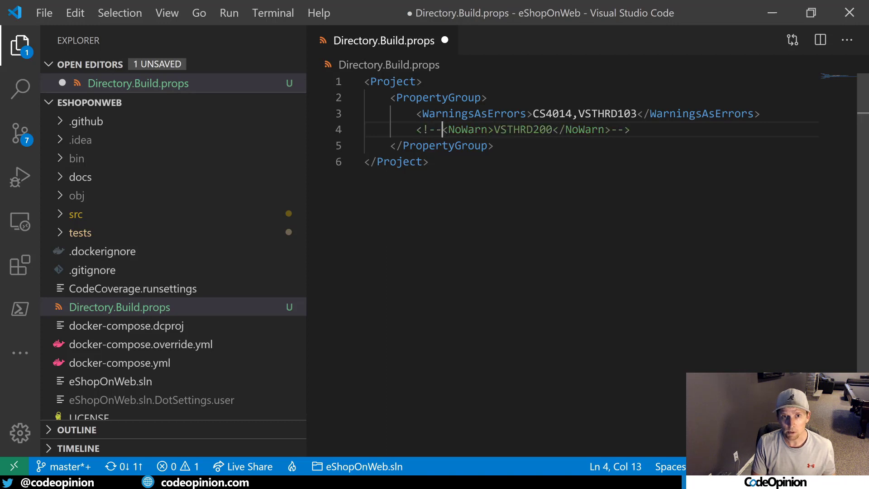
key("ctrl+s")
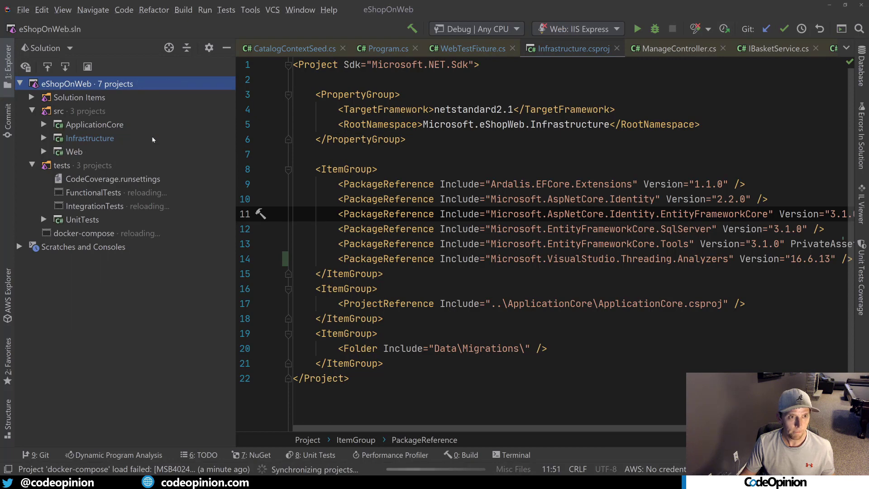
Step: Build the solution and review the many VSTHRD200 Async-suffix warnings
left_click(300, 154)
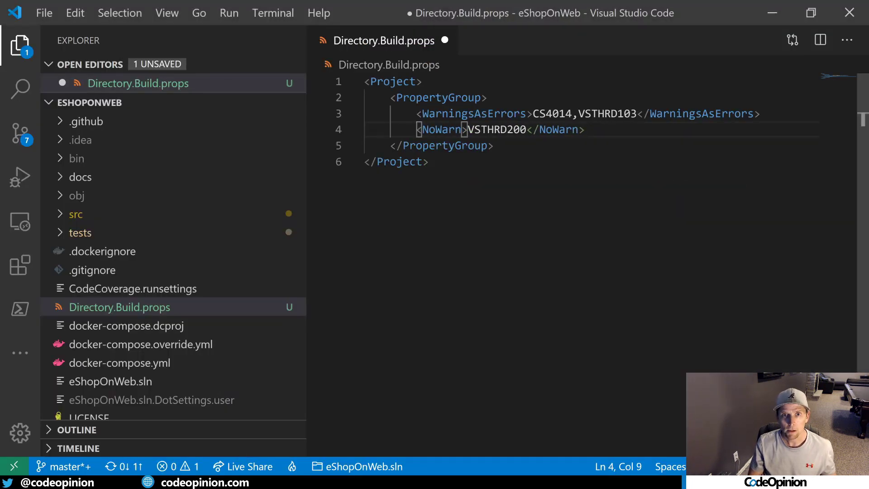
Step: Save Directory.Build.props with NoWarn VSTHRD200 active and rebuild the whole solution in Rider
key("ctrl+s")
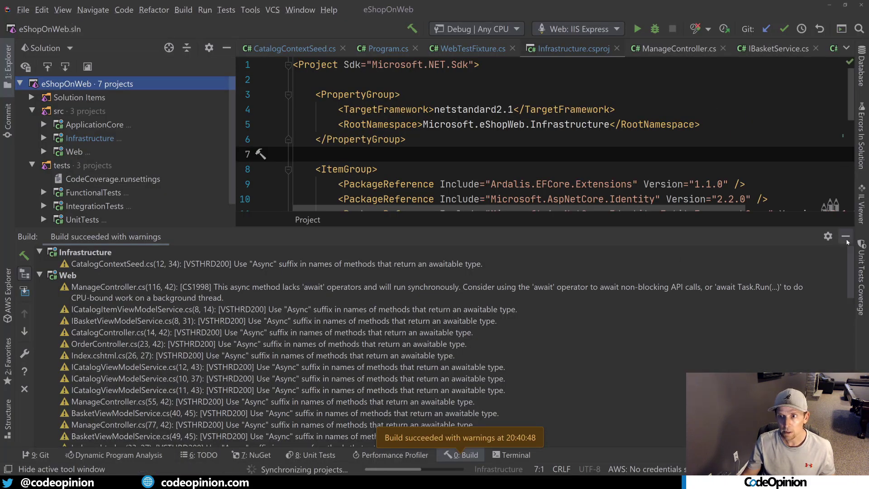
left_click(183, 10)
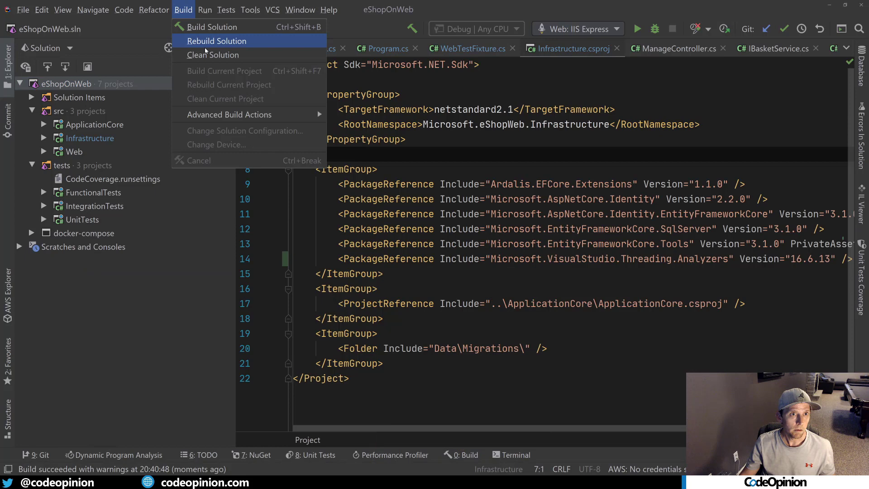
left_click(212, 55)
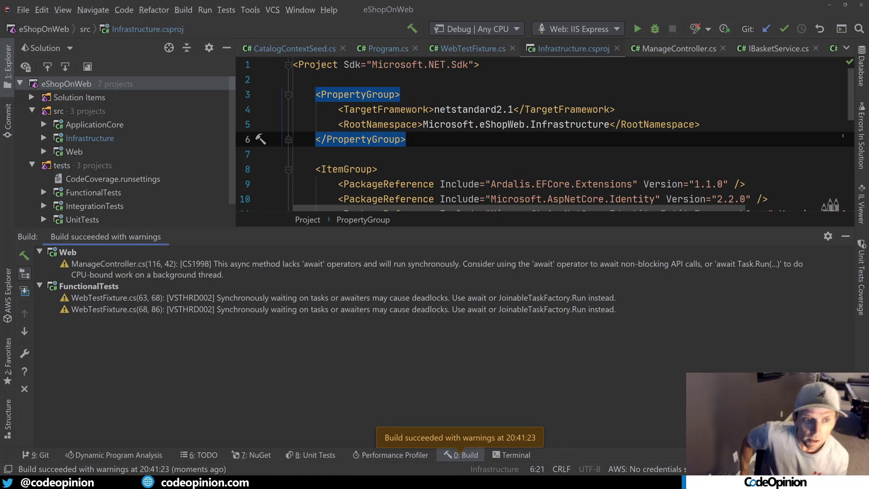
mouse_move(381, 304)
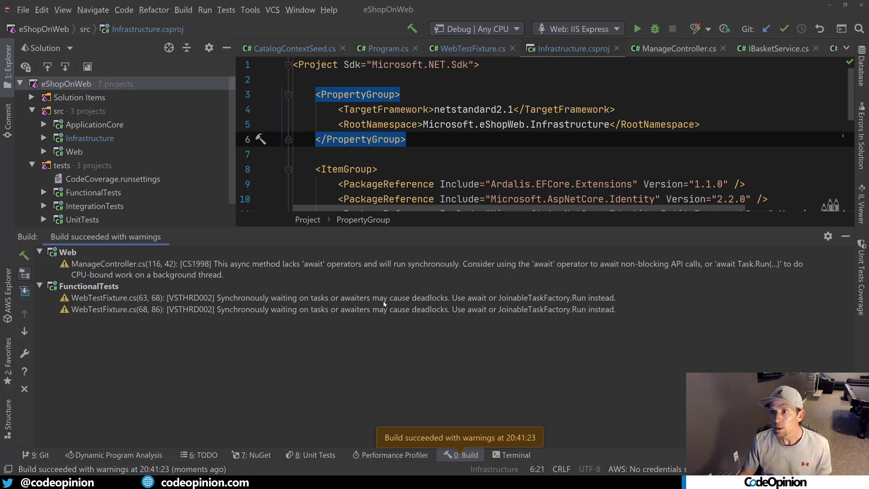
mouse_move(666, 283)
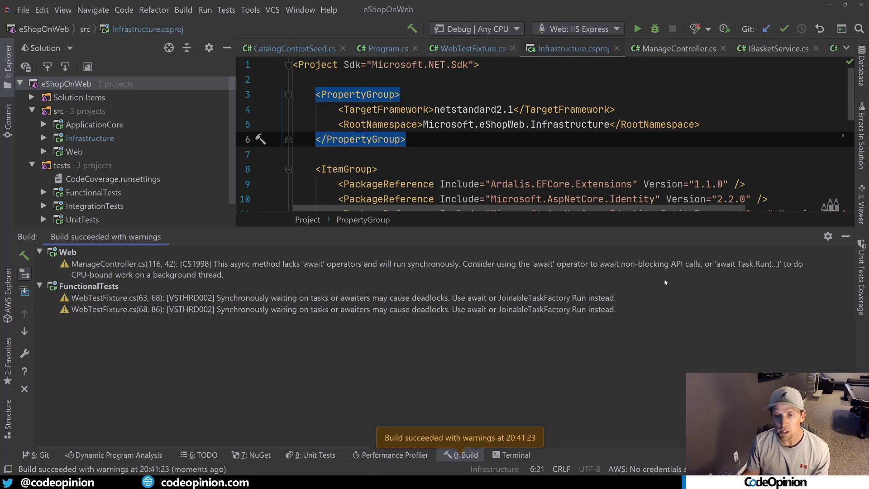